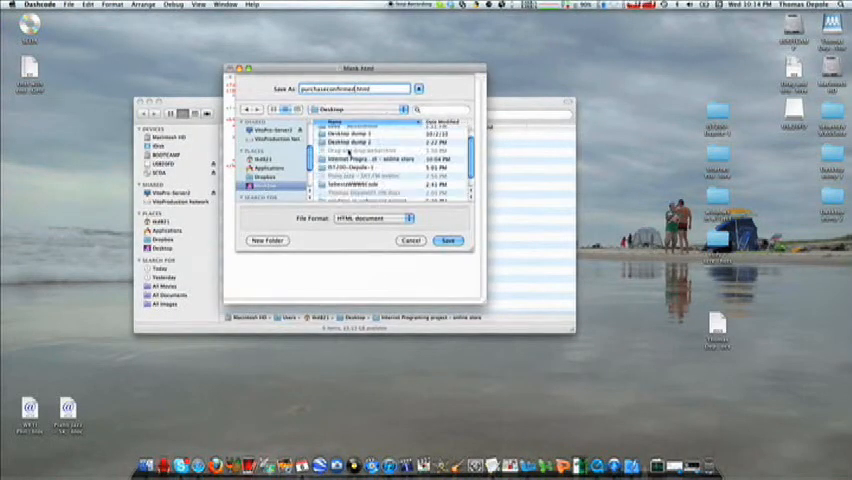
Save purchaseconfirmed.html, then open Preview's Tools menu on the credit card image
{"action": "left_click", "coordinate": [447, 240]}
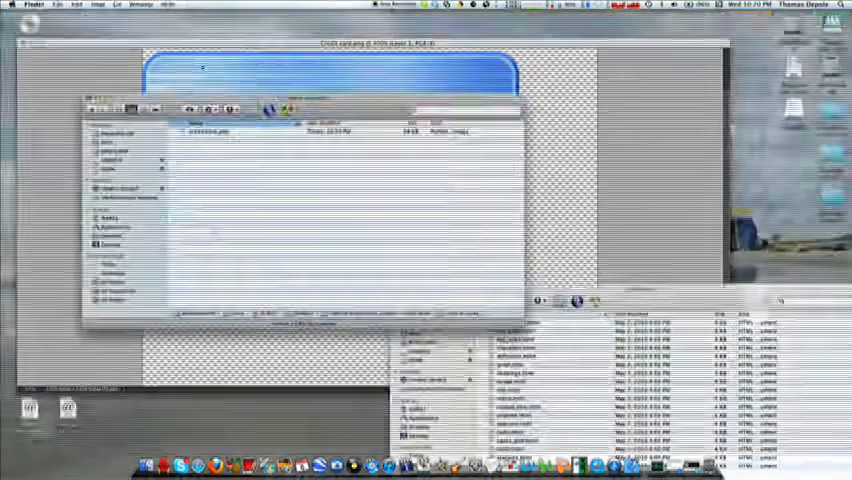
{"action": "left_click", "coordinate": [145, 5]}
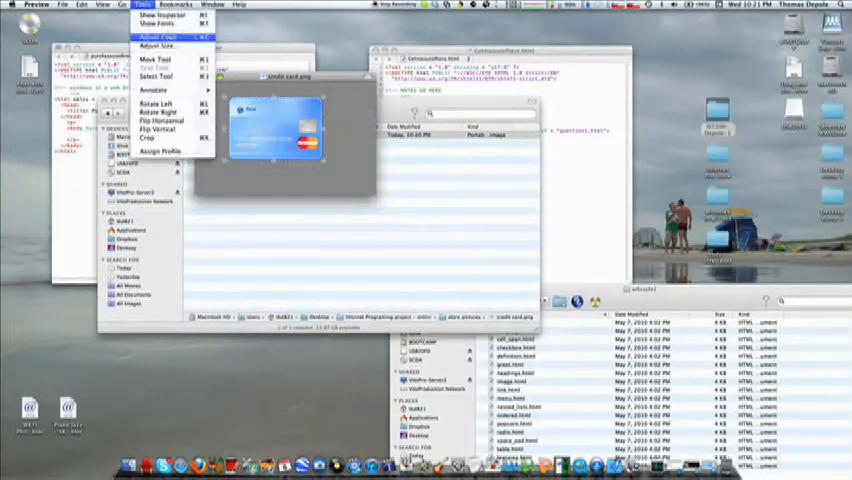